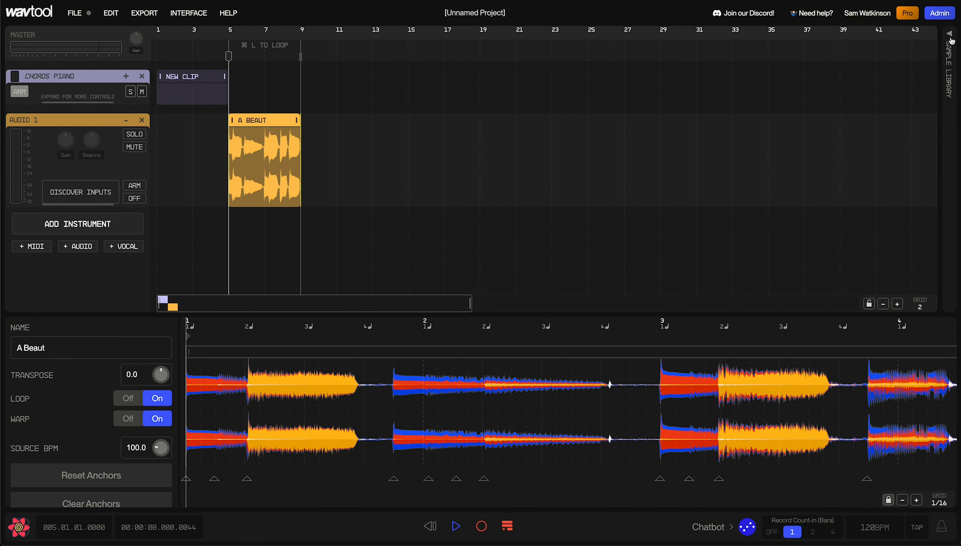
Lower the arrangement/clip-editor divider to give the arrangement view more height
left_click(952, 36)
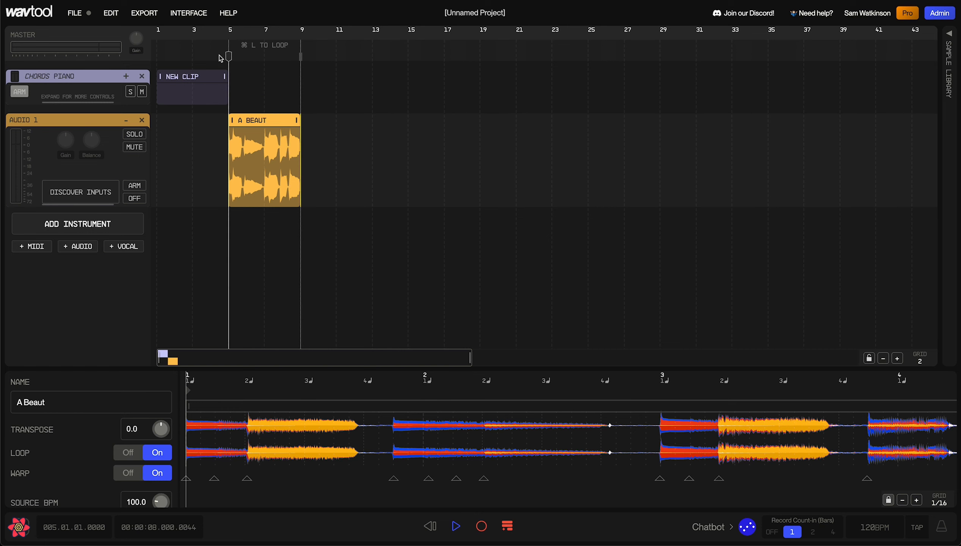
mouse_move(147, 72)
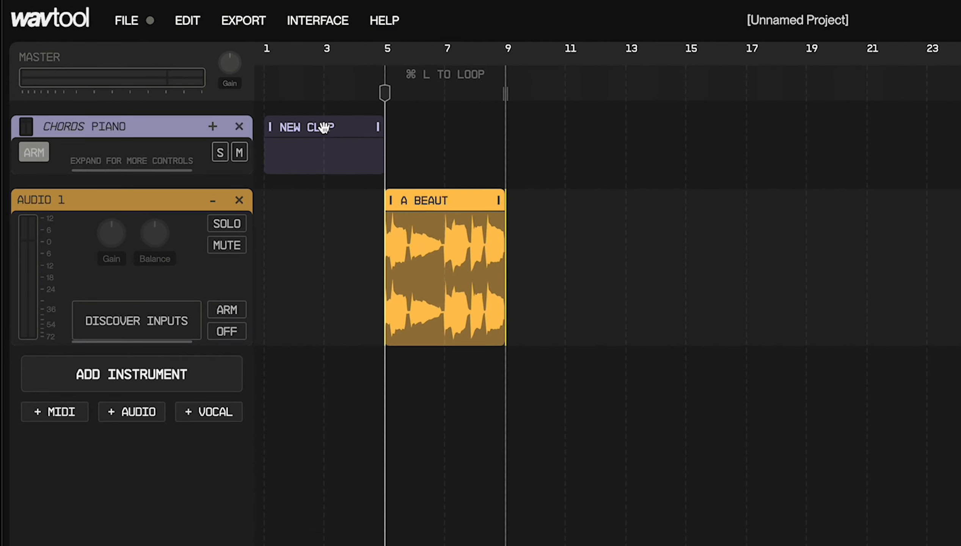
Load the Chords Piano track's empty New Clip into the Composer panel
left_click(443, 266)
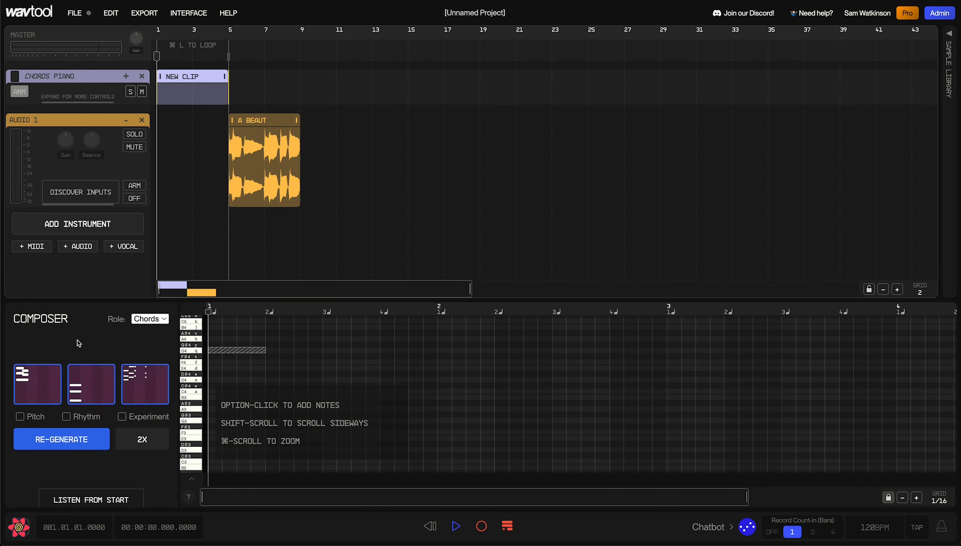
mouse_move(208, 105)
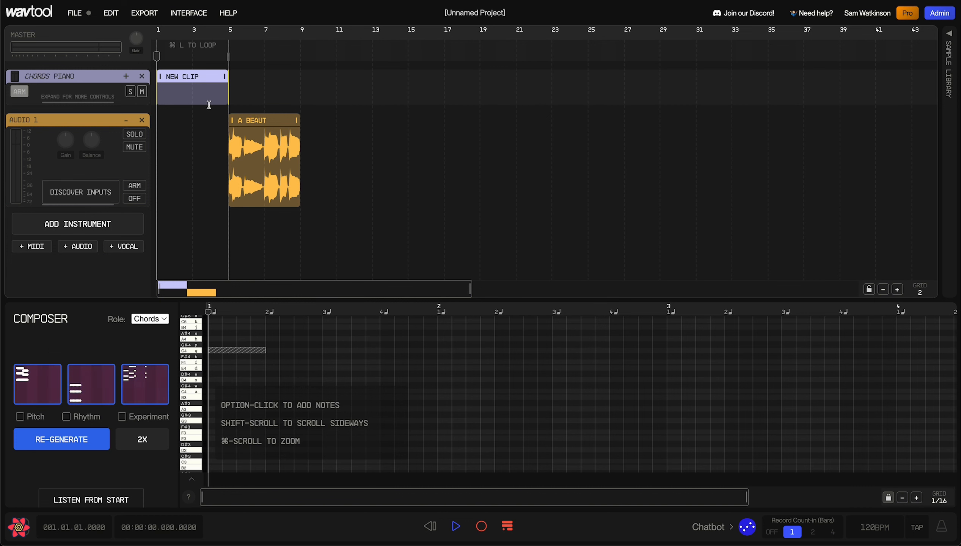
left_click(62, 439)
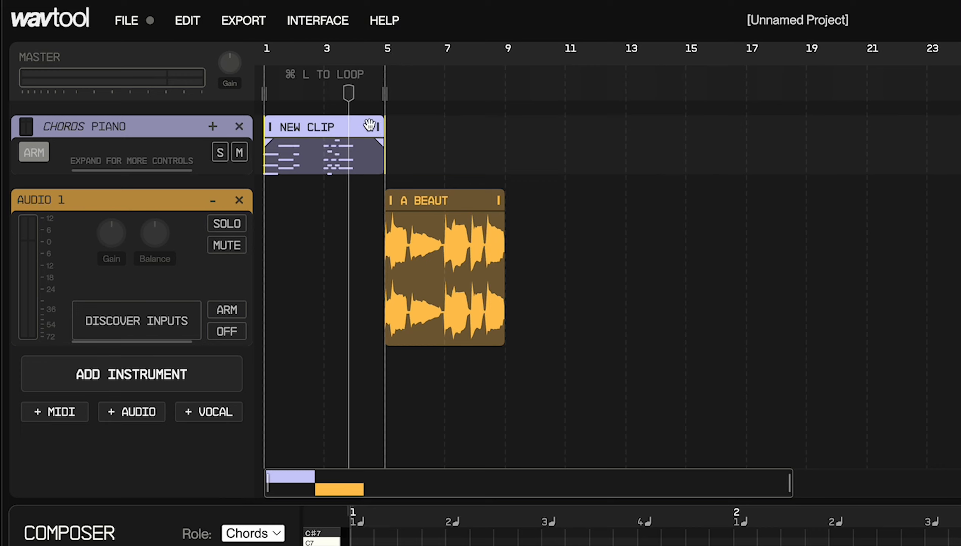
mouse_move(368, 118)
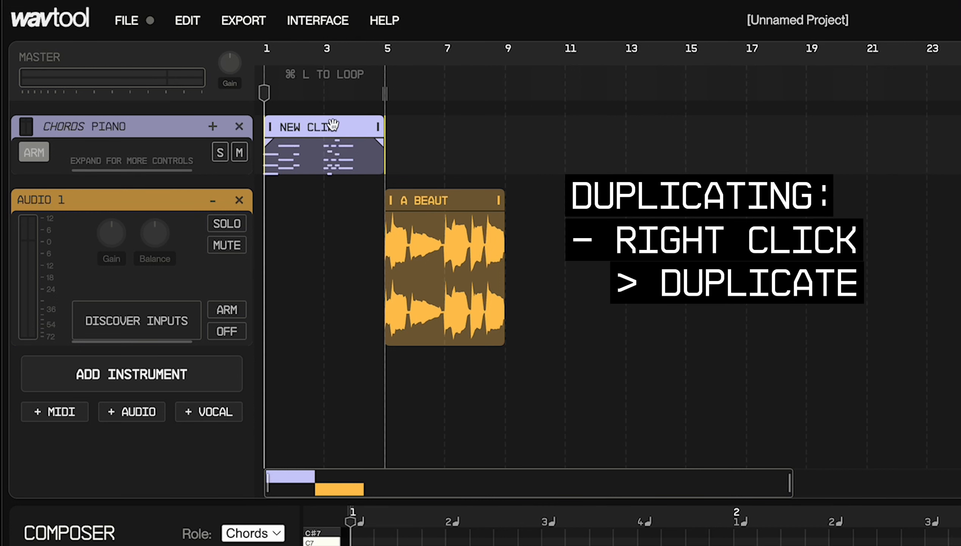
Duplicate the chord clip three times, giving four back-to-back copies over bars 1–17
right_click(316, 127)
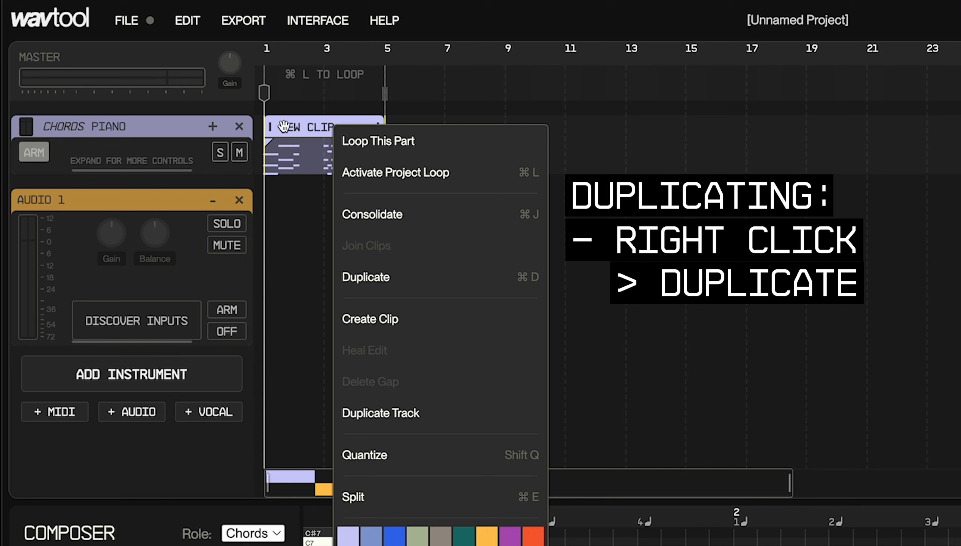
left_click(365, 277)
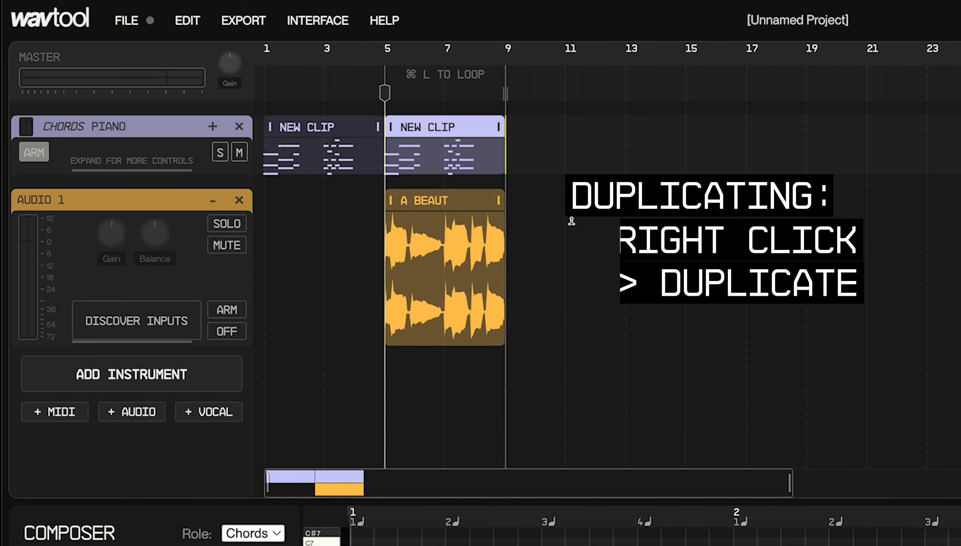
key("cmd+d")
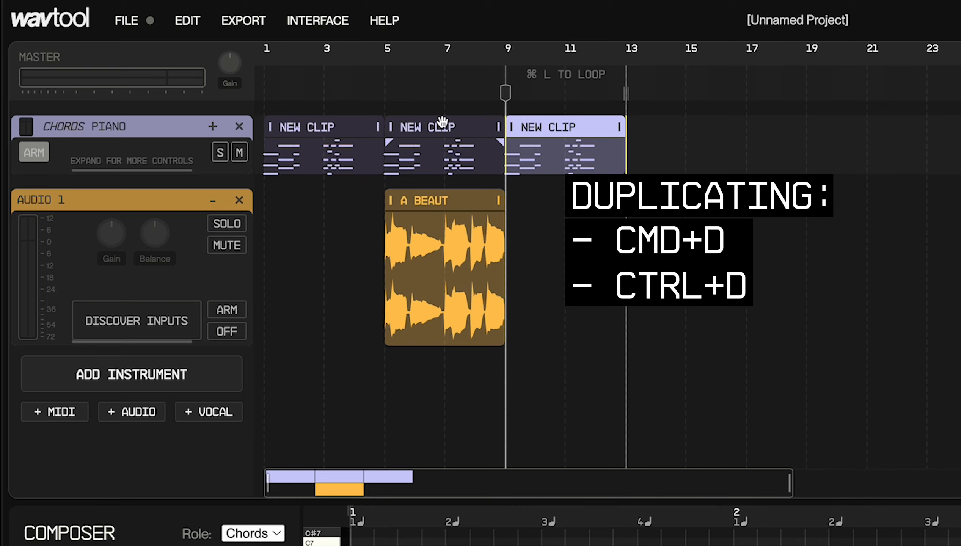
key("cmd+d")
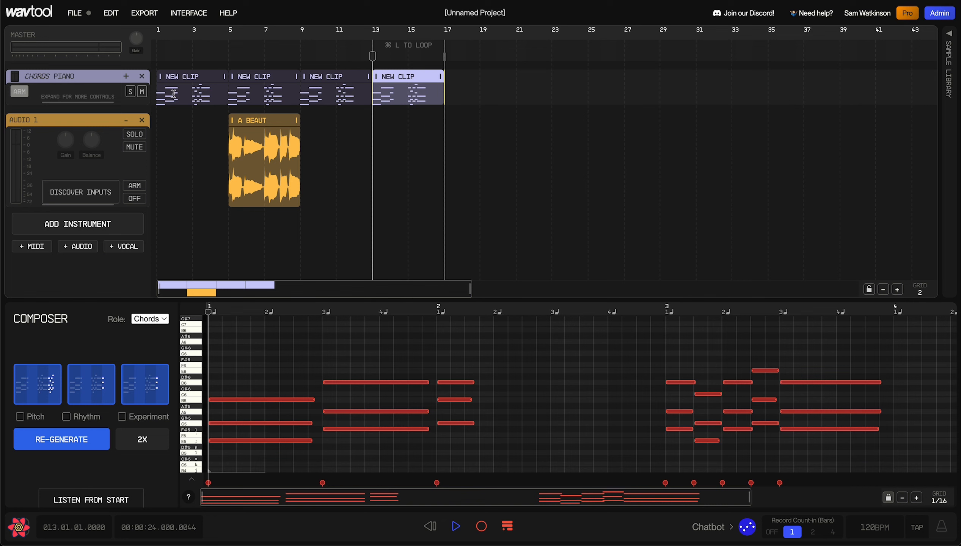
mouse_move(382, 95)
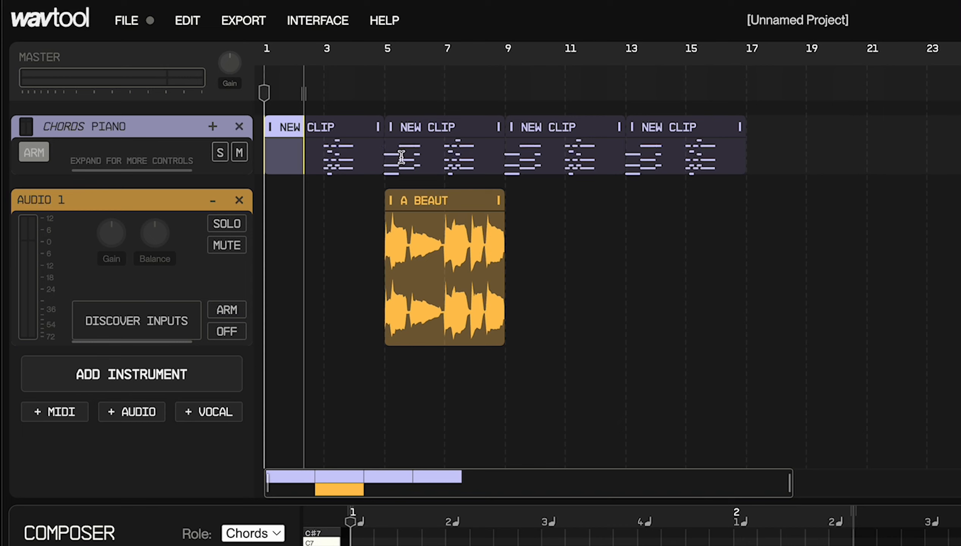
mouse_move(517, 103)
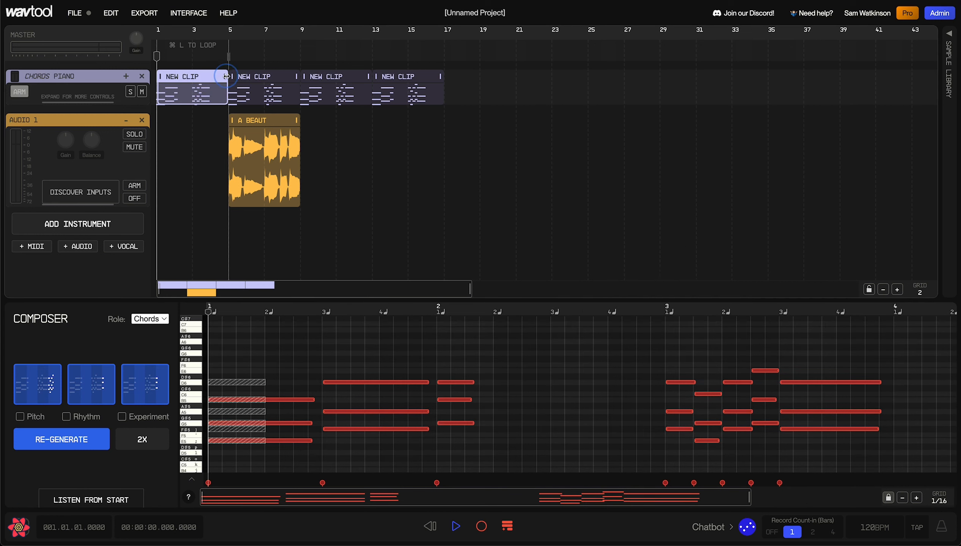
Select all four New Clips and consolidate them into one clip
left_click_drag(228, 76, 423, 78)
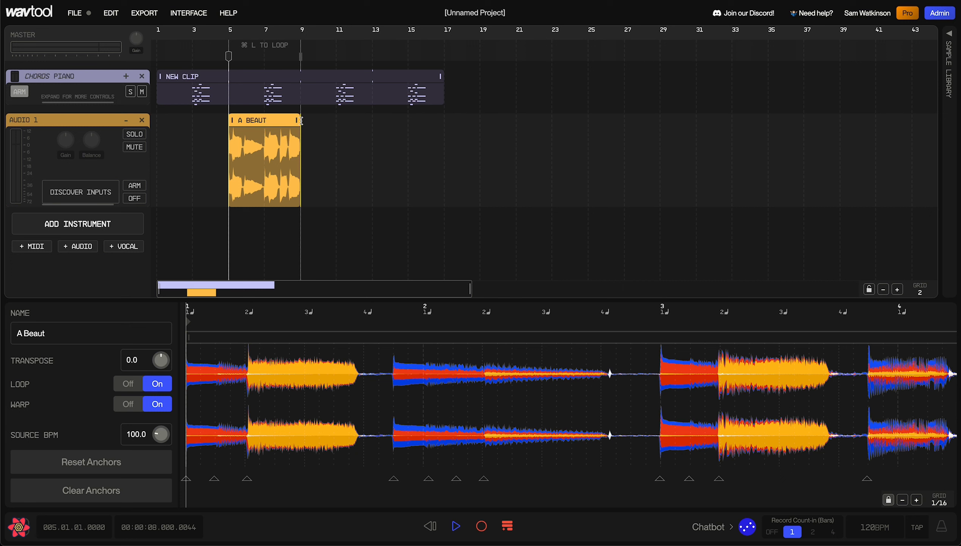
Extend the A Beaut audio loop to bar 19, then further to bar 27
left_click_drag(300, 120, 481, 115)
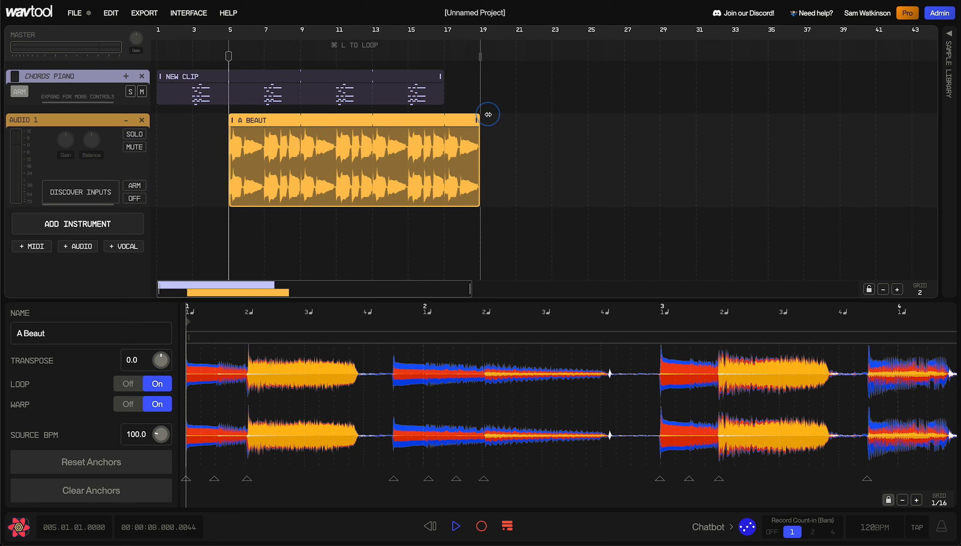
left_click_drag(488, 114, 620, 120)
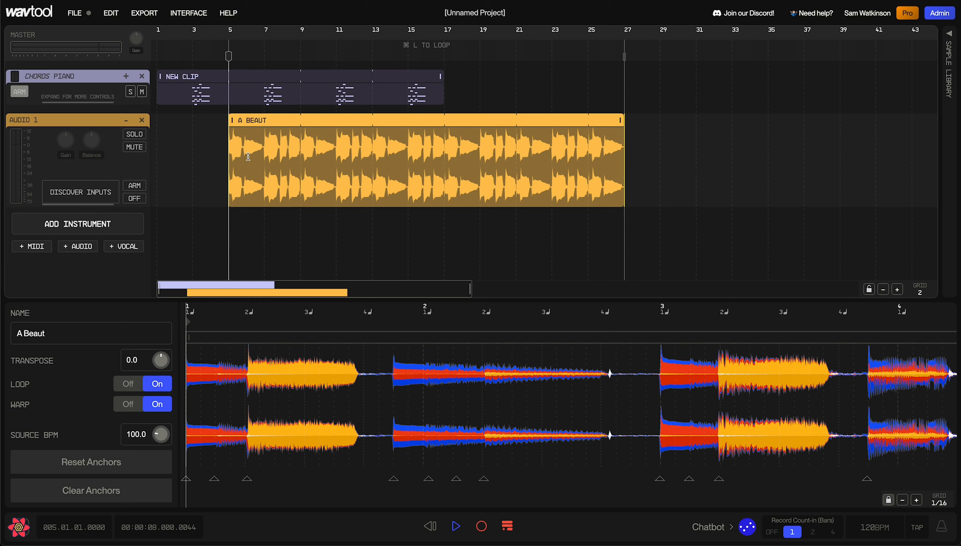
mouse_move(251, 477)
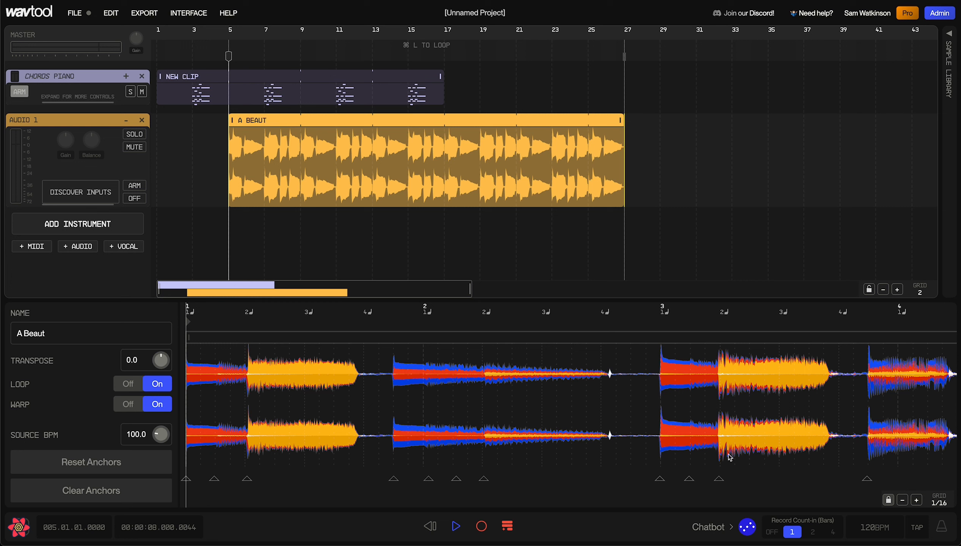
mouse_move(254, 472)
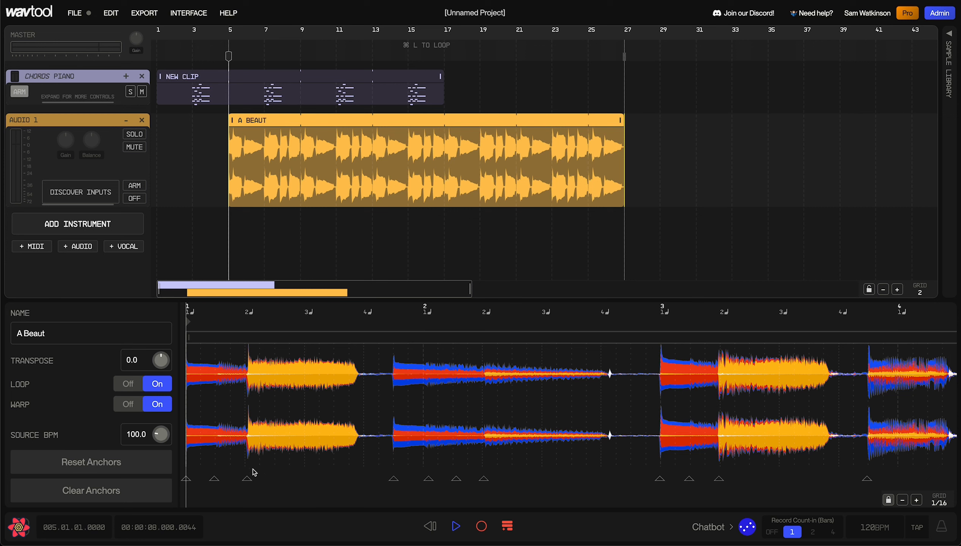
left_click(390, 479)
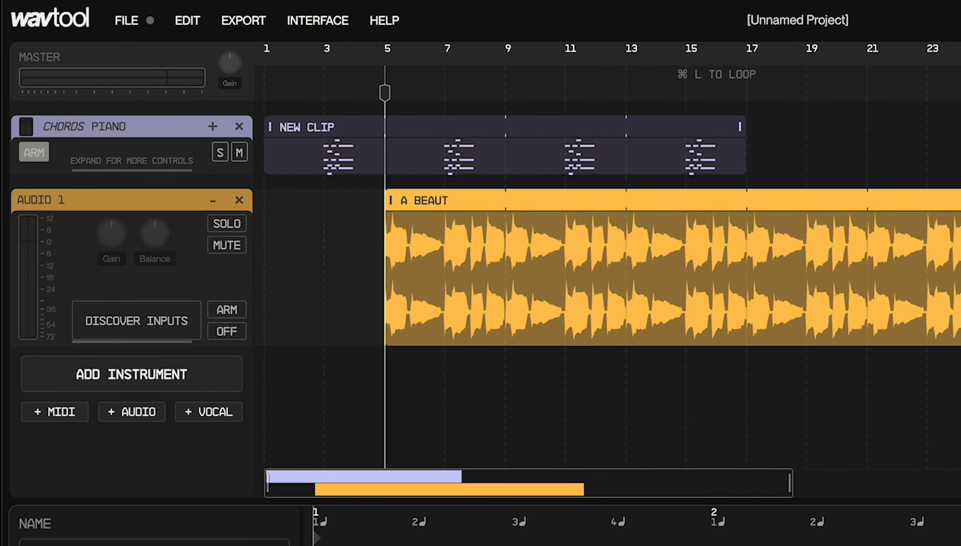
mouse_move(676, 173)
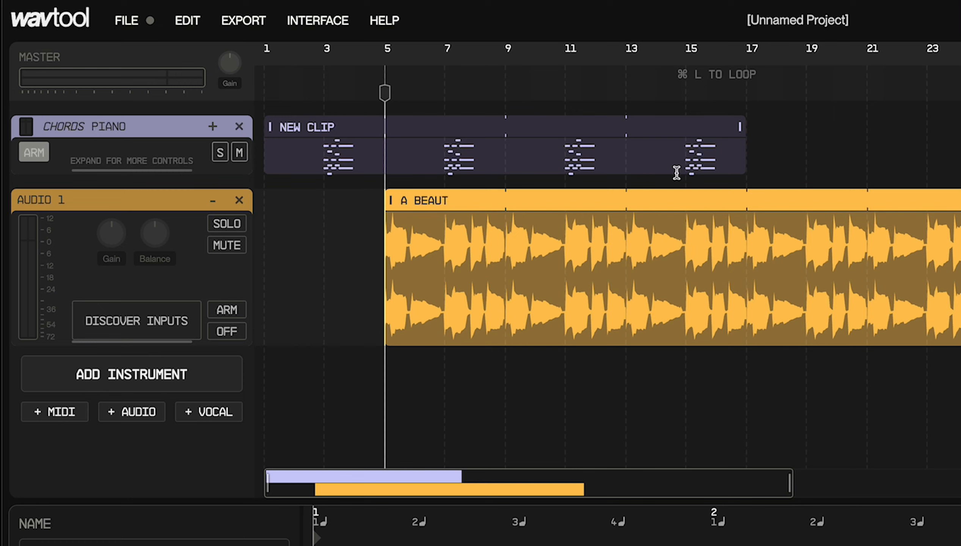
mouse_move(282, 125)
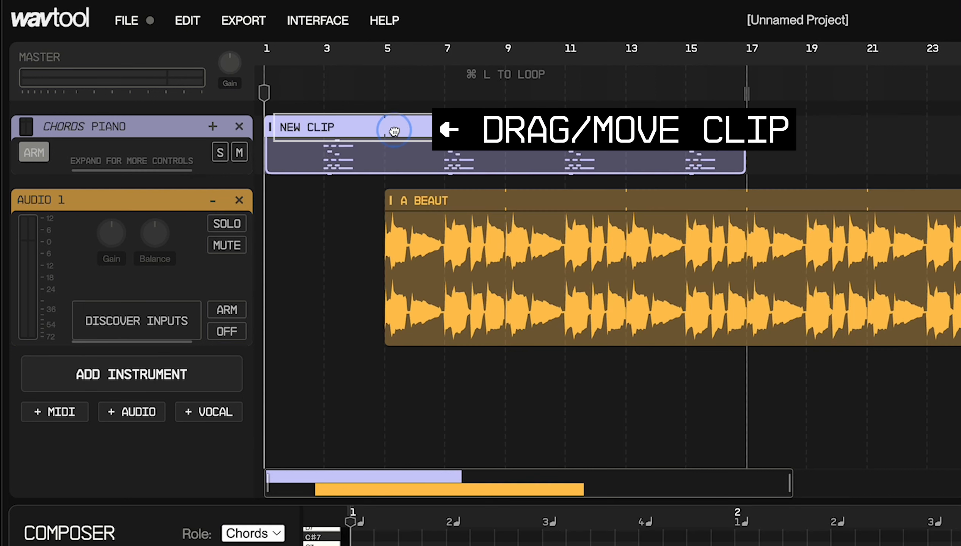
left_click_drag(395, 129, 638, 129)
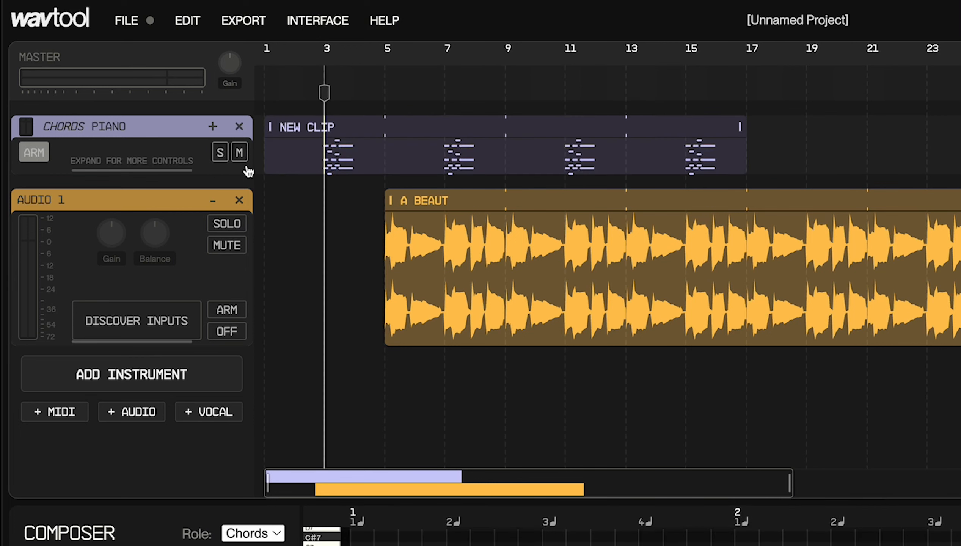
left_click(325, 157)
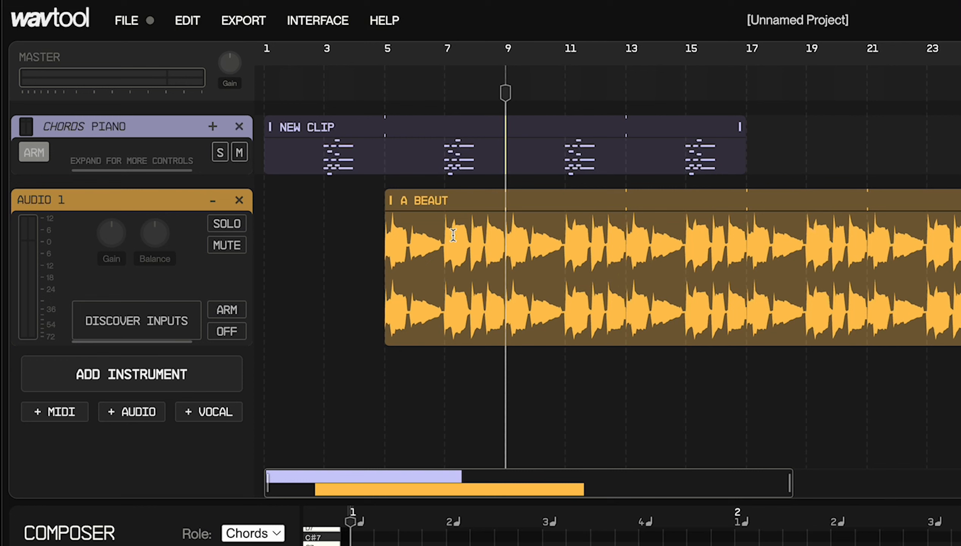
Open the A Beaut audio clip in the bottom clip editor
left_click(468, 235)
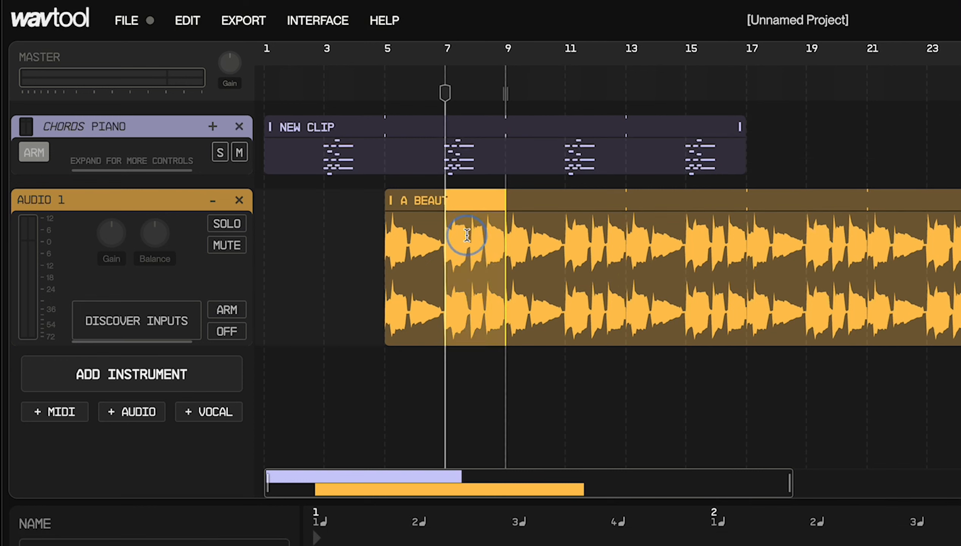
mouse_move(467, 211)
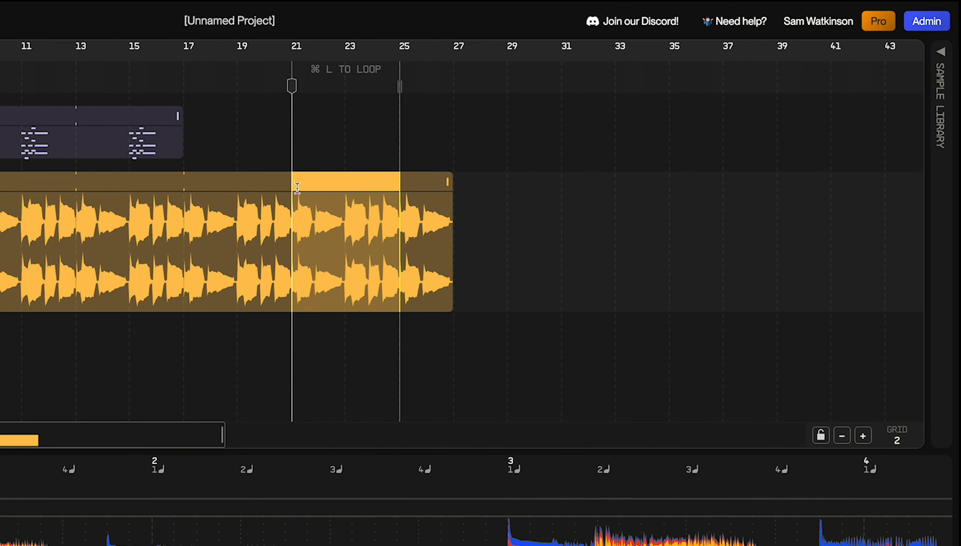
mouse_move(379, 133)
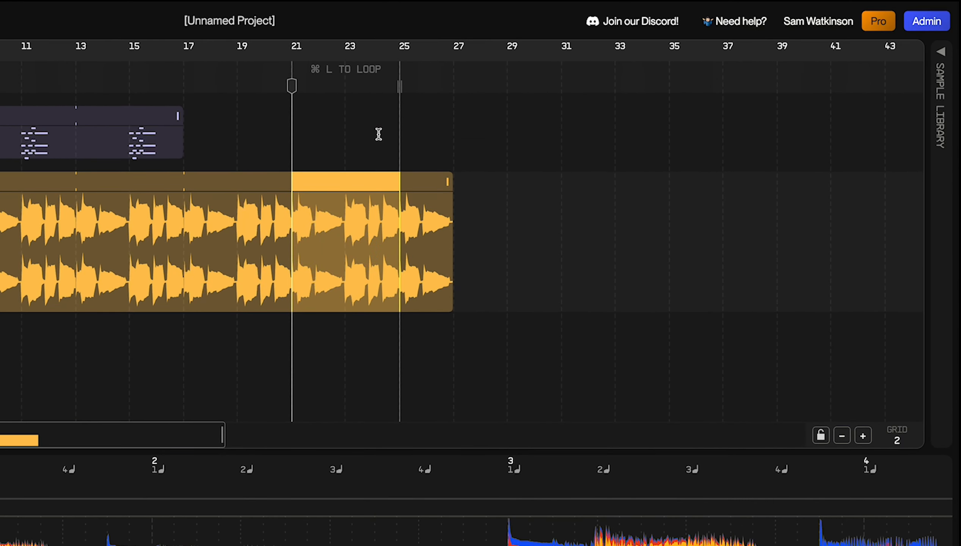
mouse_move(350, 253)
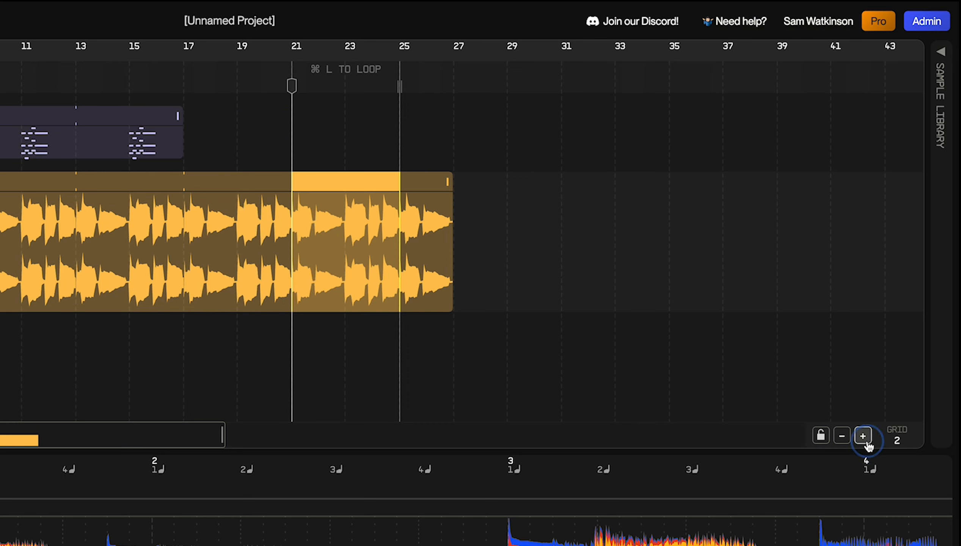
Change the snap grid to 4, then 1/2, and toggle Lock grid off
left_click(863, 436)
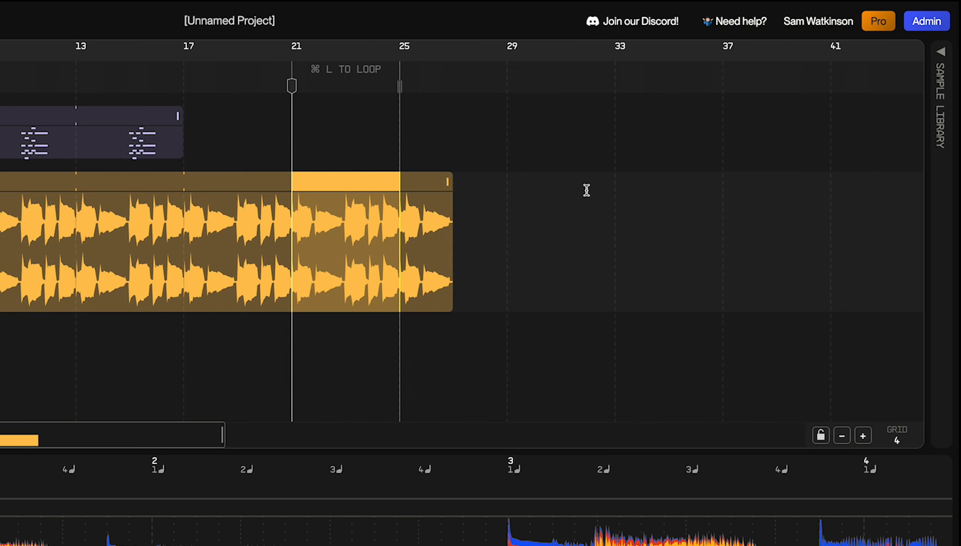
left_click(841, 436)
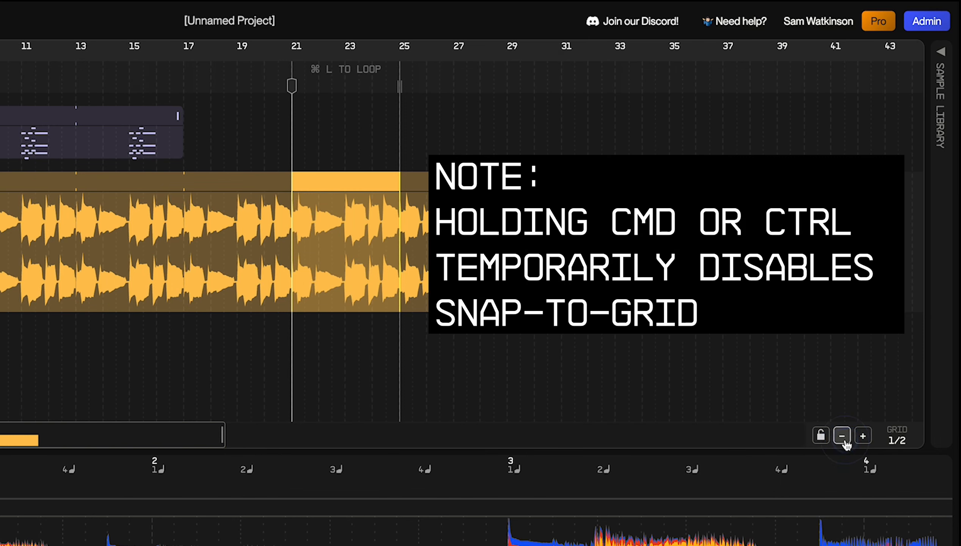
left_click(842, 436)
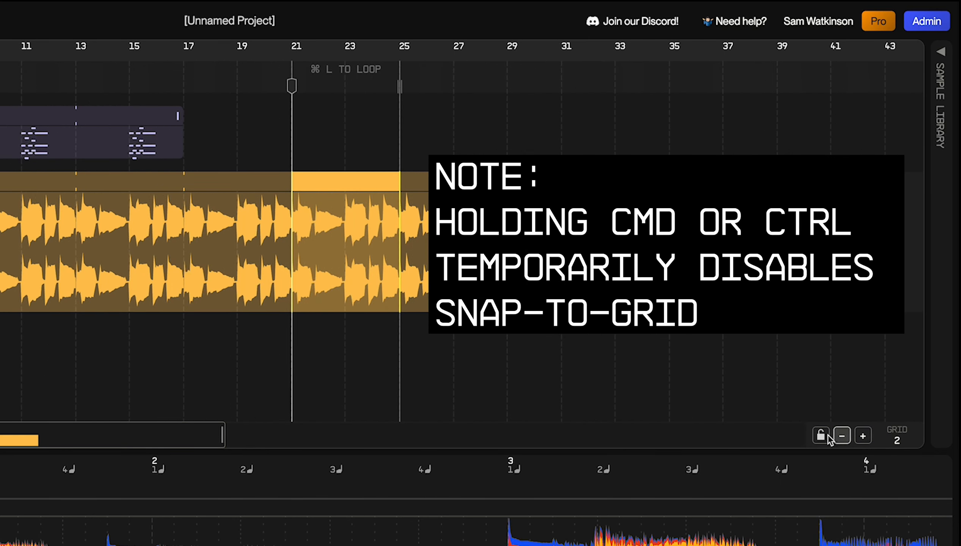
mouse_move(820, 435)
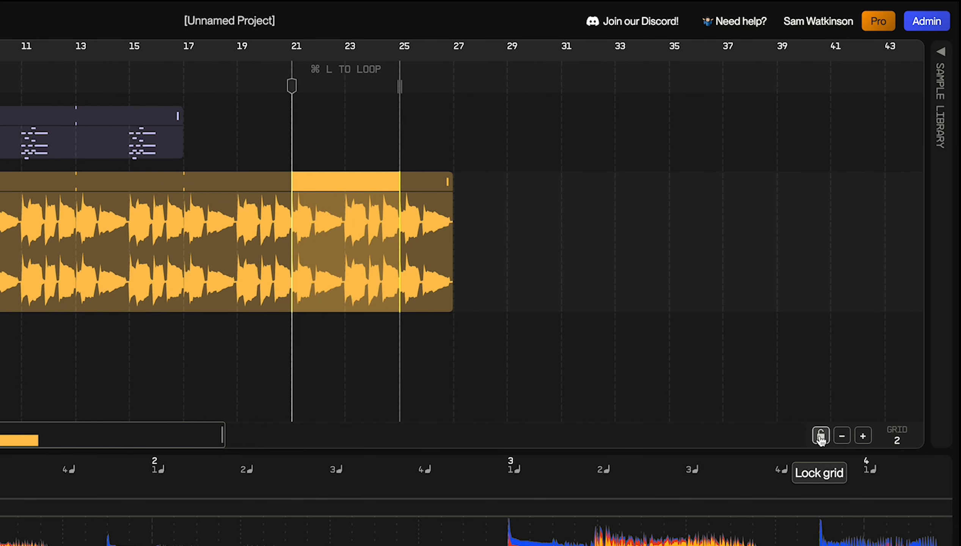
mouse_move(710, 405)
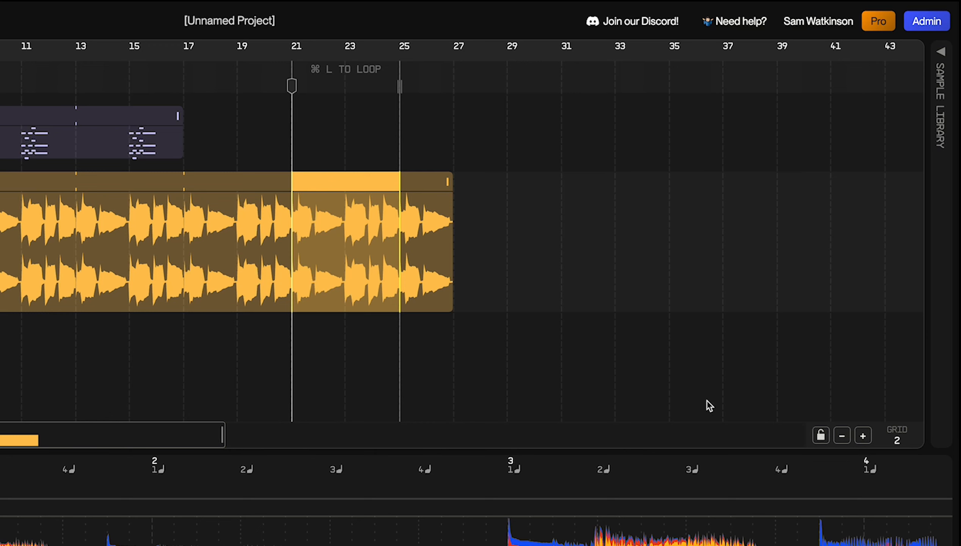
mouse_move(229, 199)
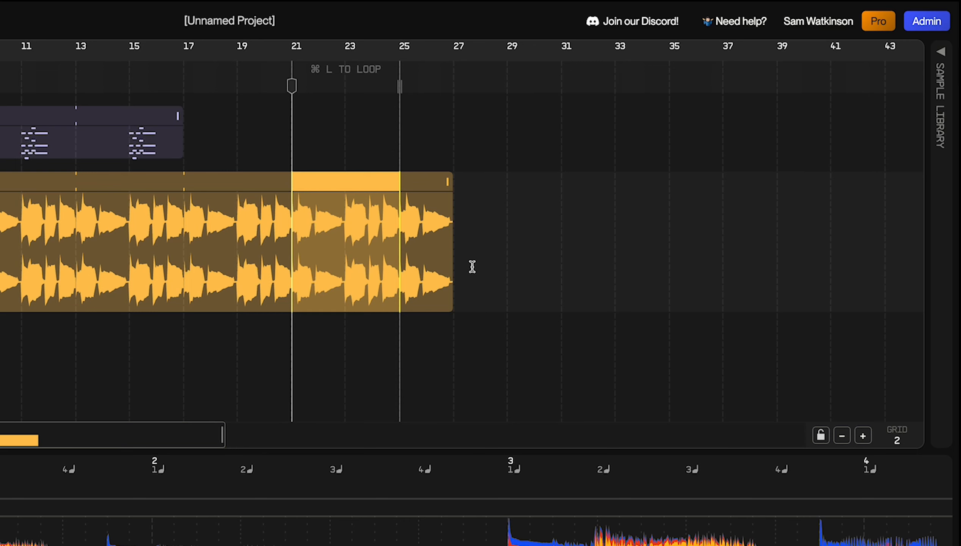
mouse_move(334, 277)
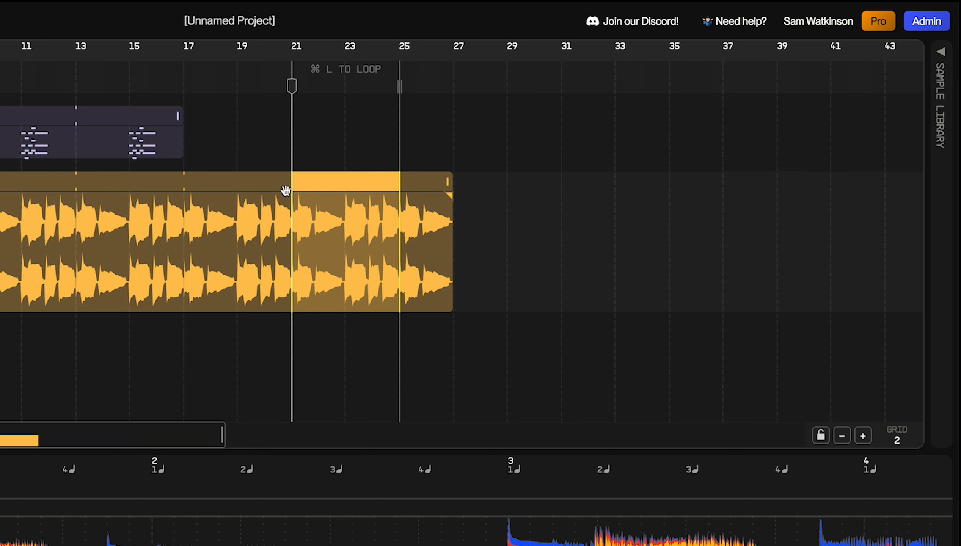
mouse_move(91, 270)
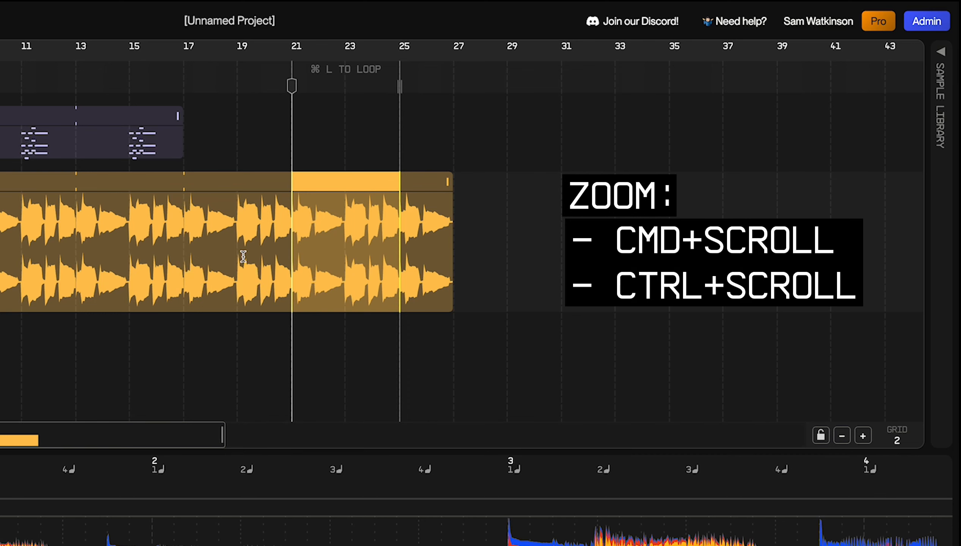
mouse_move(251, 265)
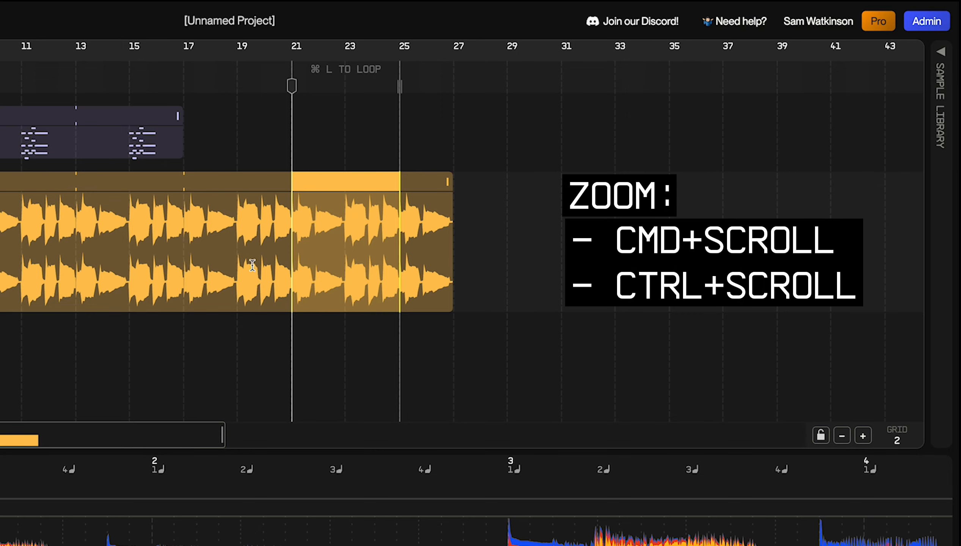
Zoom the arrangement out to show bars 4–25 and nudge the grid setting
scroll("down", 3)
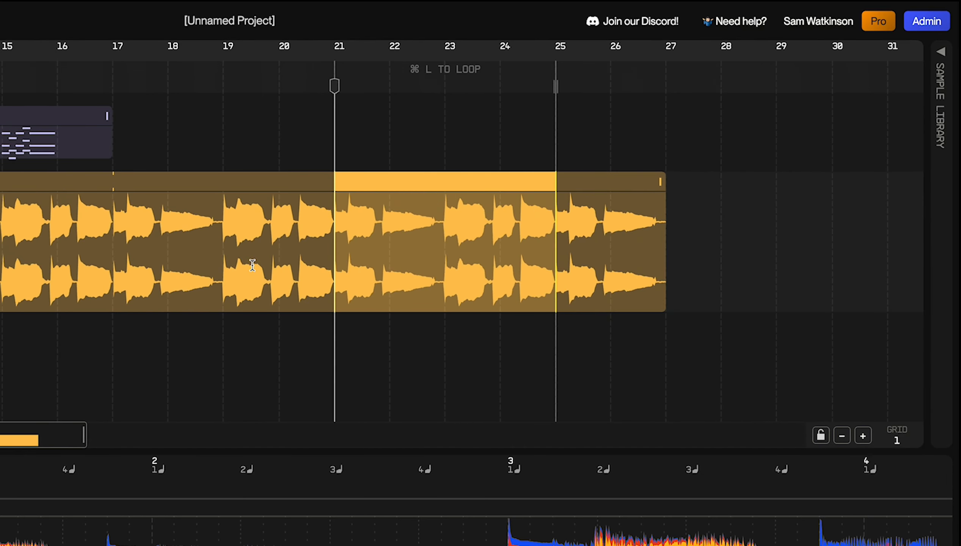
left_click(862, 436)
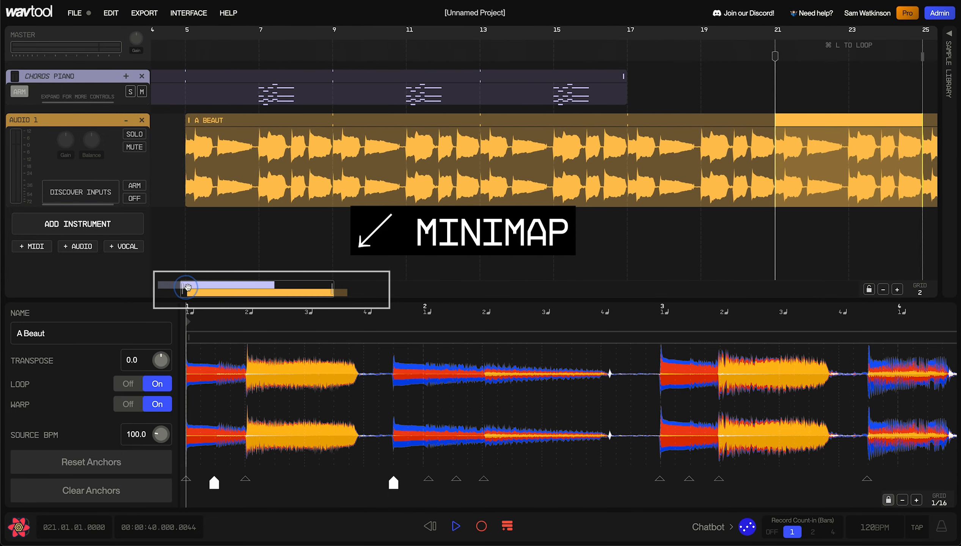
Shift the minimap window left and narrow it to show bars 2–21
left_click_drag(187, 287, 336, 292)
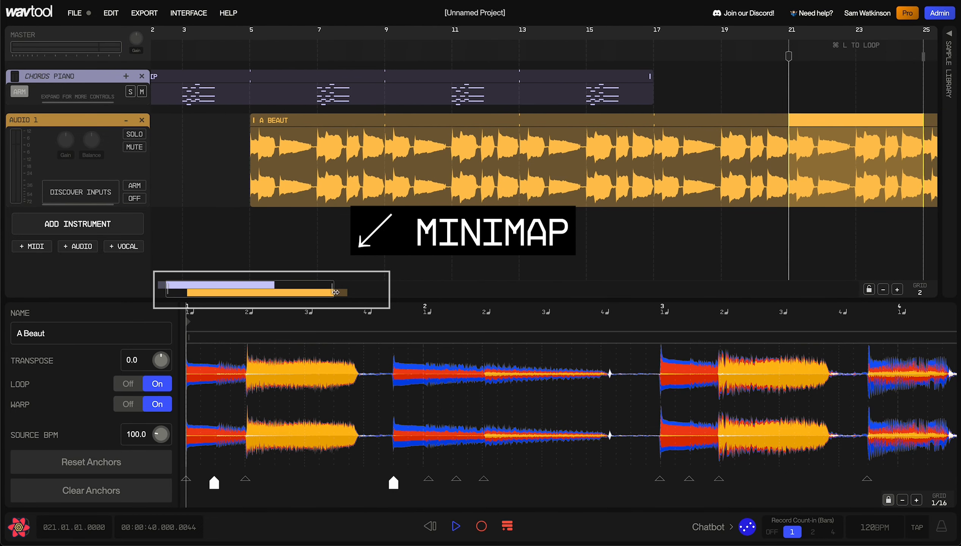
left_click_drag(337, 293, 317, 290)
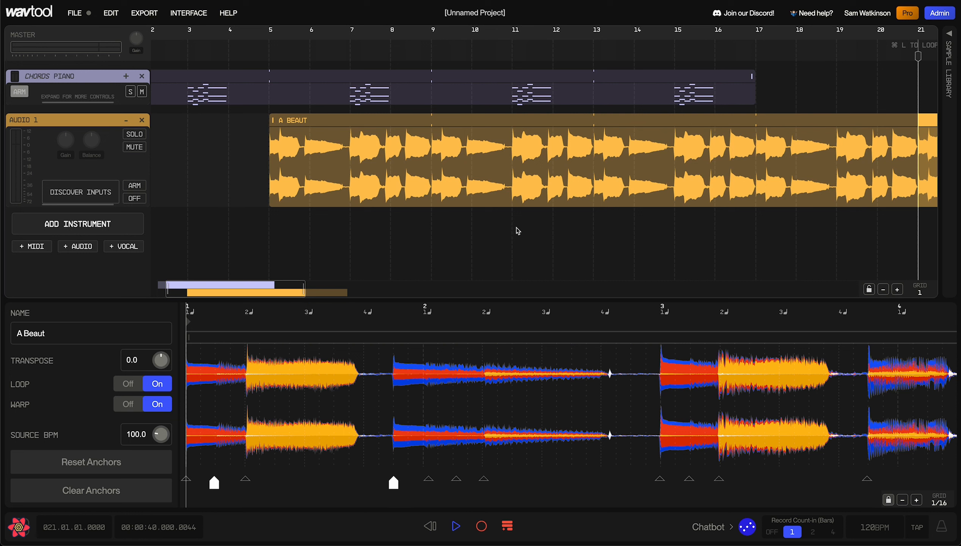
mouse_move(477, 170)
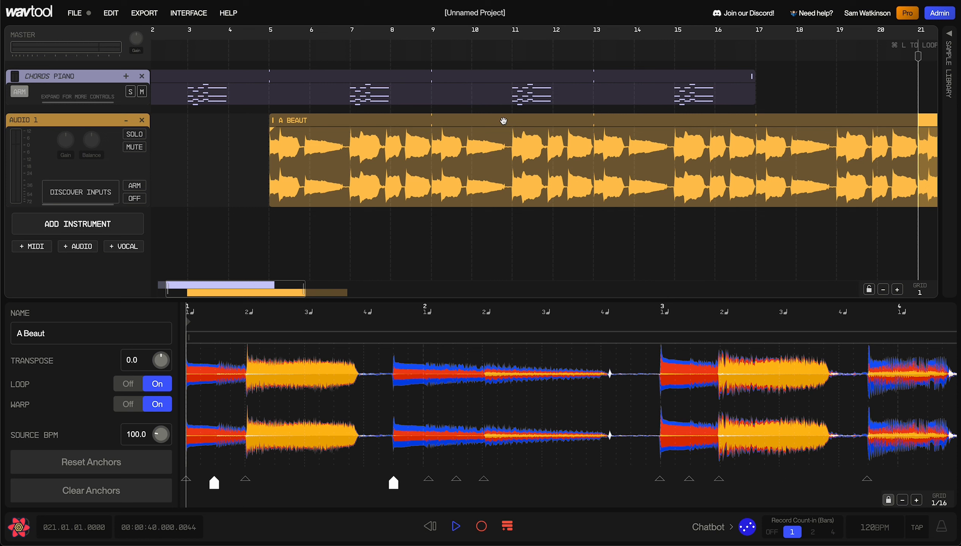
mouse_move(547, 125)
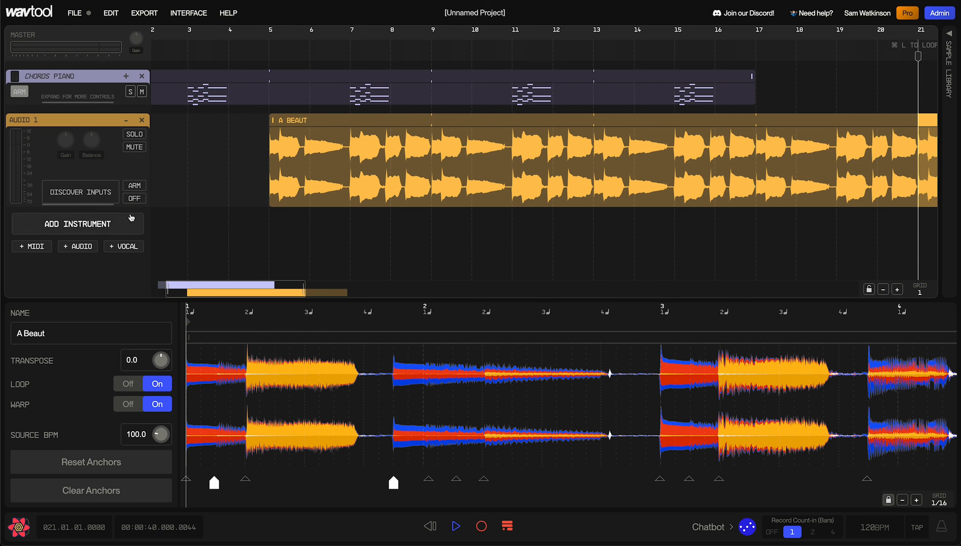
Add a Bass Guitar instrument track below Audio 1, then scroll the arrangement
left_click(78, 223)
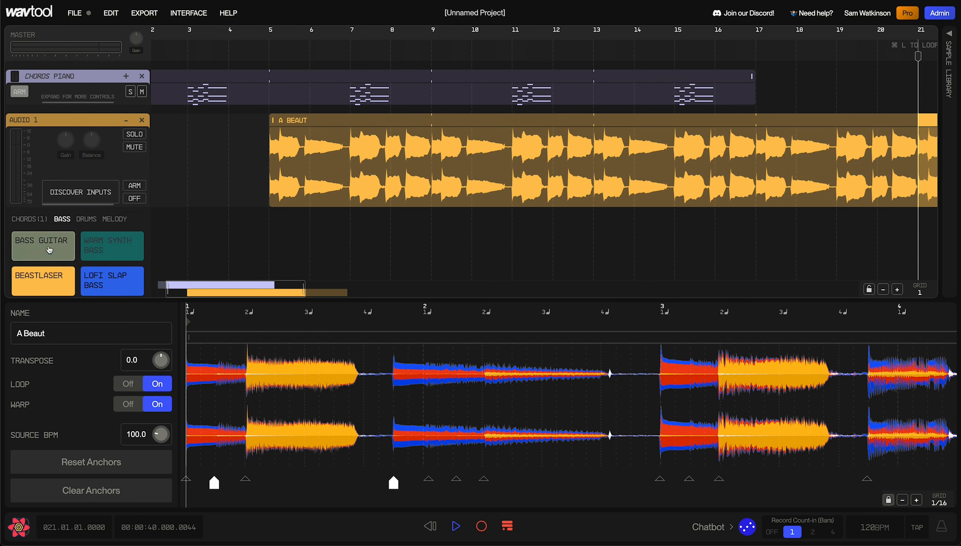
left_click(43, 241)
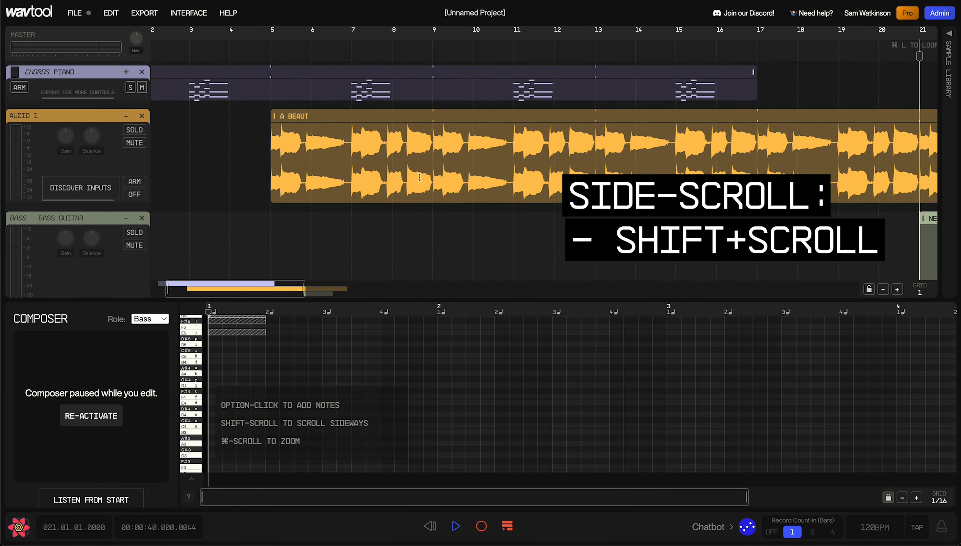
scroll("right", 3)
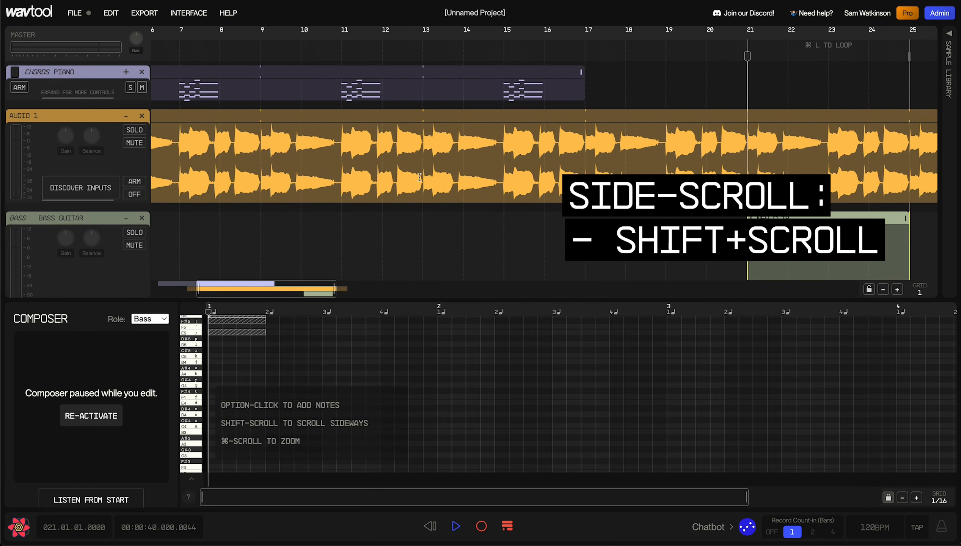
scroll("down", 3)
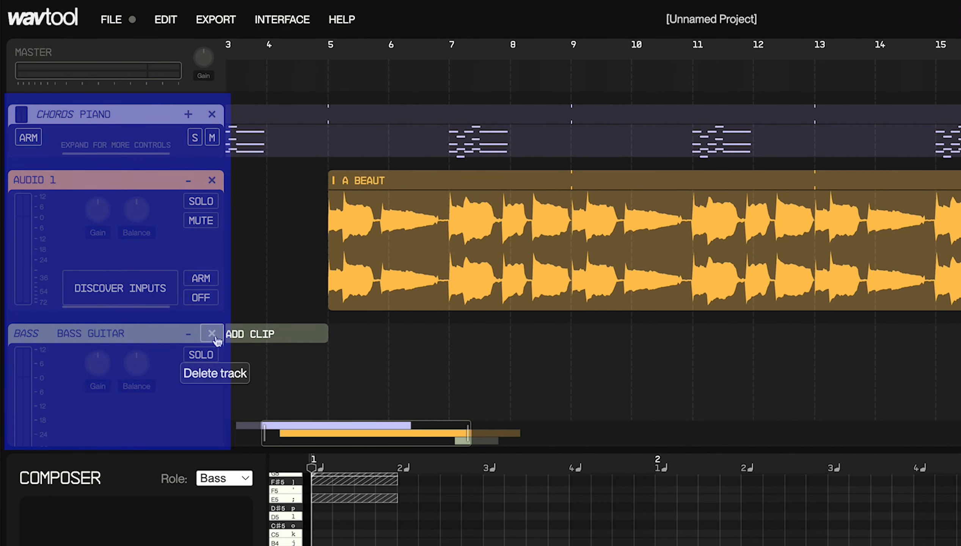
Delete the Bass Guitar track and expand Chords Piano to show its Grand Piano device chain
left_click(212, 333)
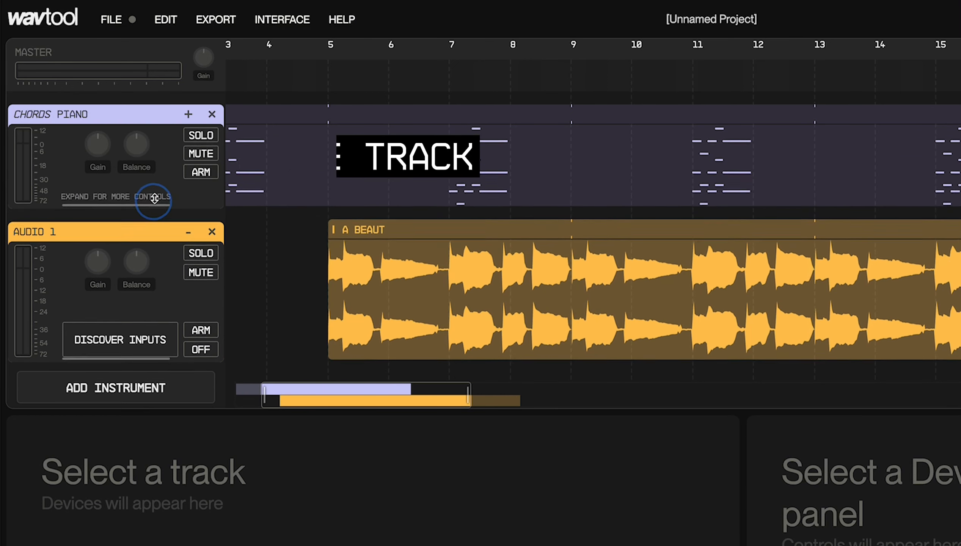
left_click(153, 198)
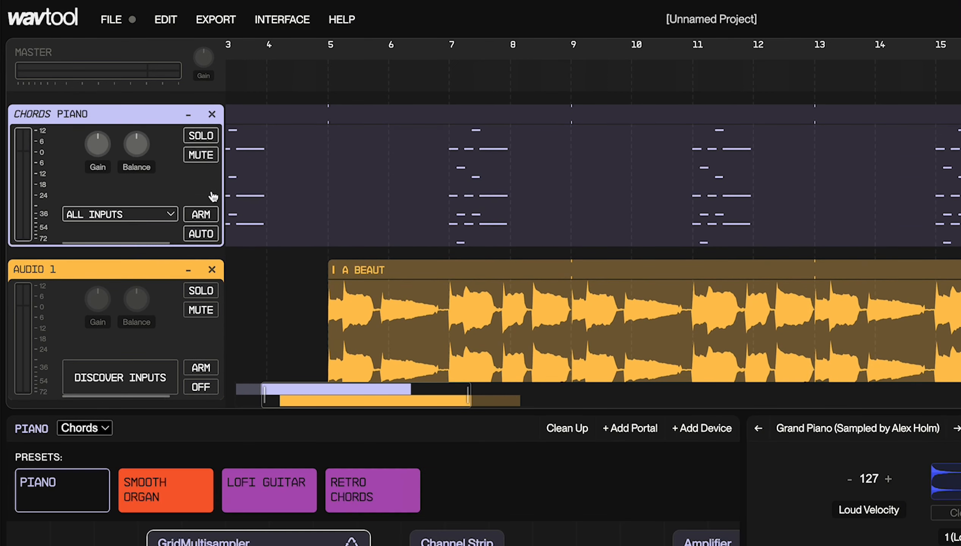
mouse_move(153, 244)
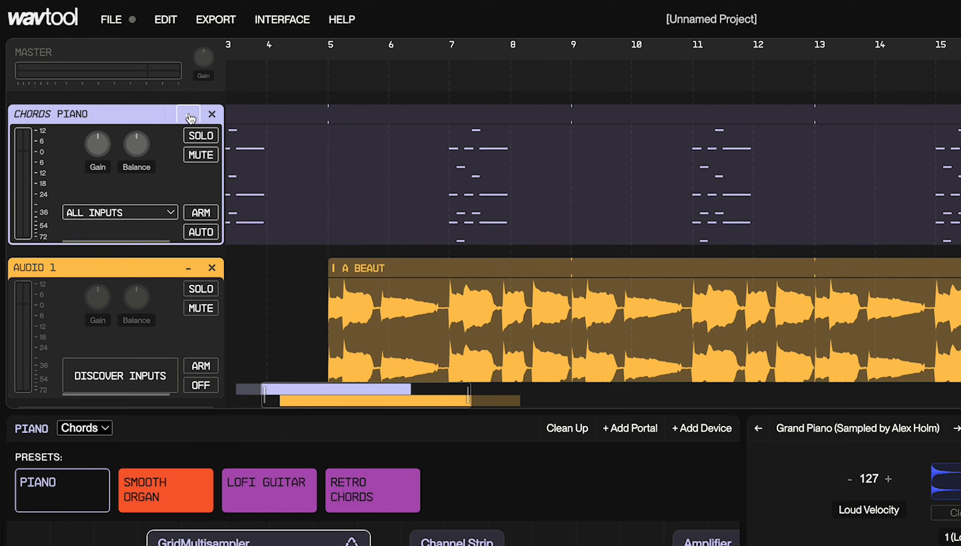
left_click(188, 116)
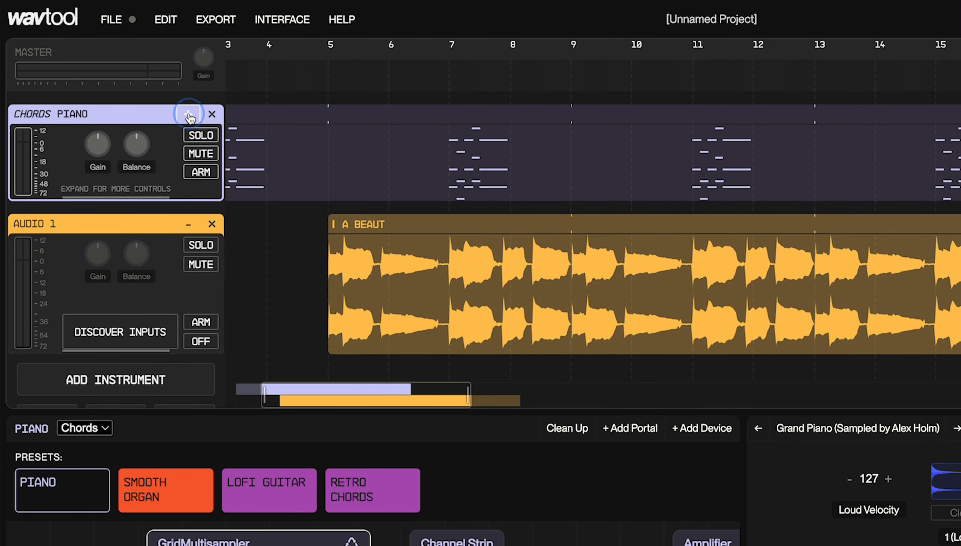
left_click(188, 114)
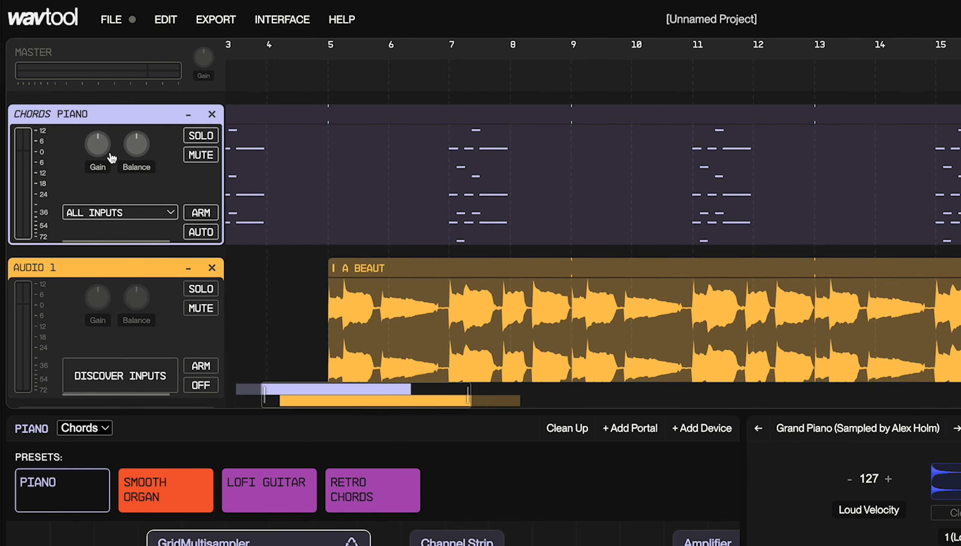
mouse_move(291, 281)
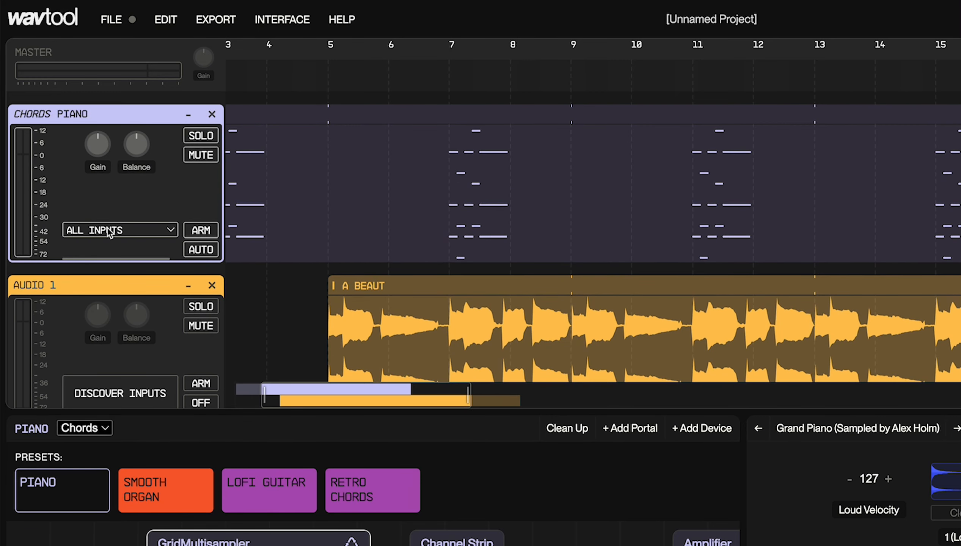
Discover Inputs on Audio 1 and keep MacBook Pro Microphone (Built-in) as its input
left_click(188, 114)
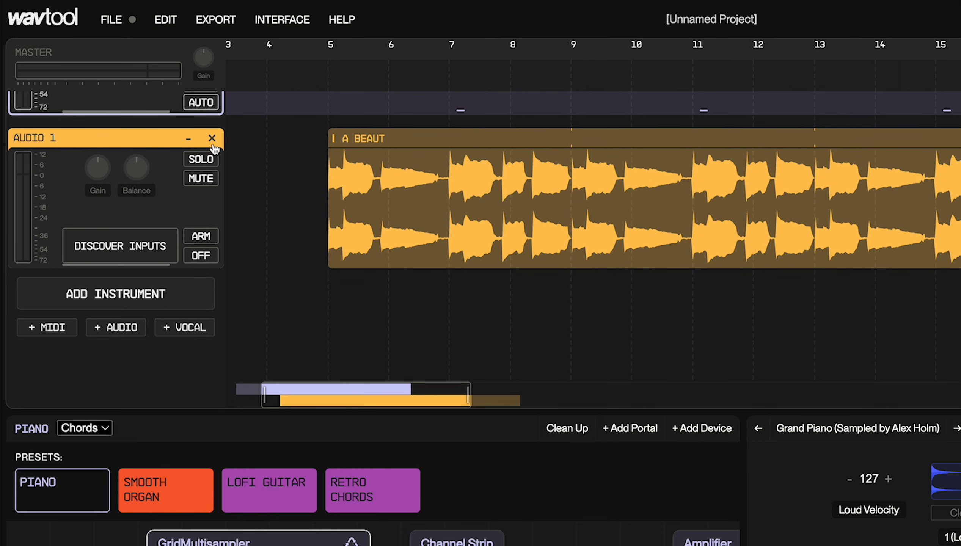
mouse_move(120, 246)
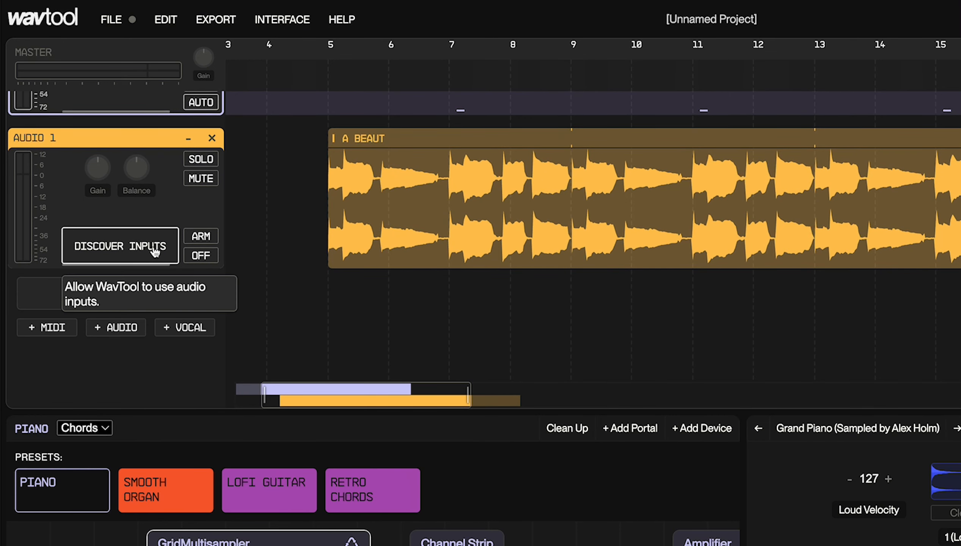
left_click(120, 246)
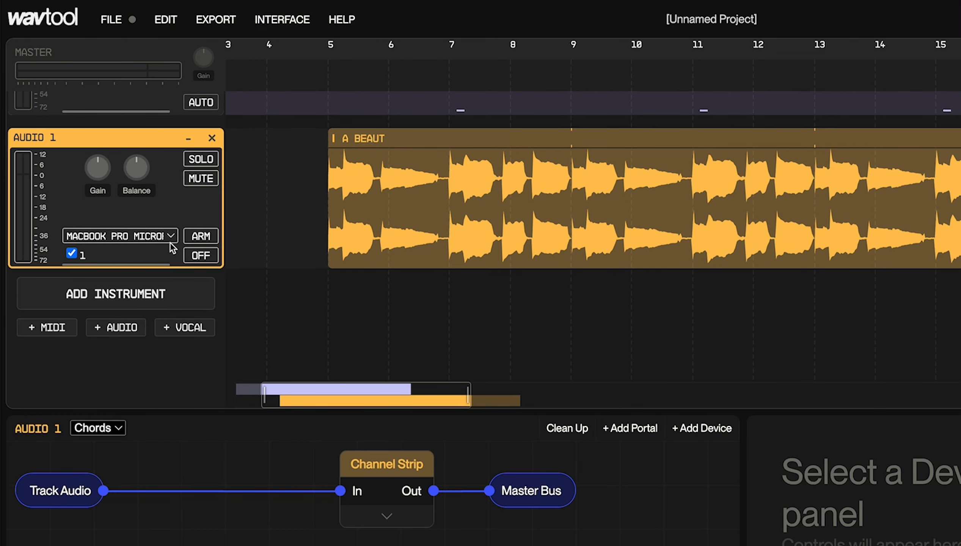
left_click(119, 235)
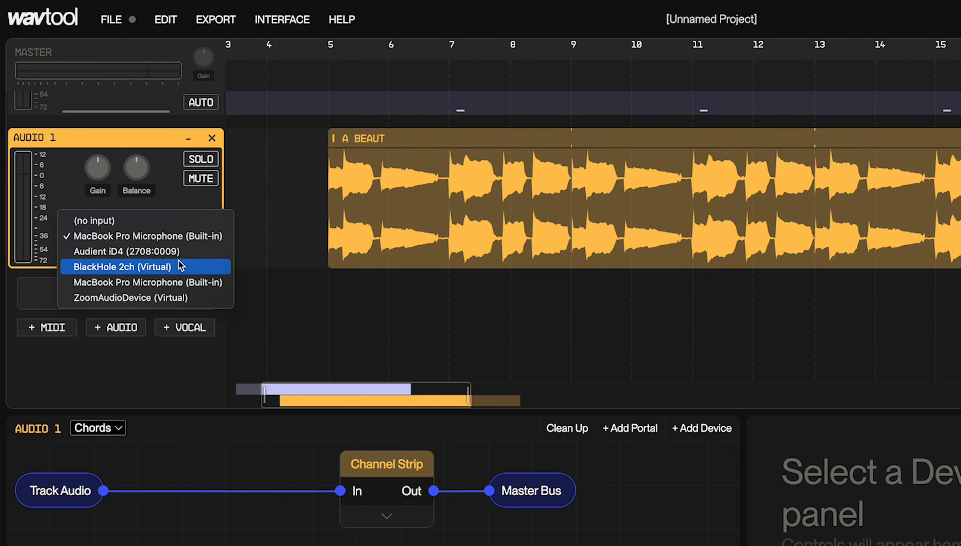
mouse_move(147, 251)
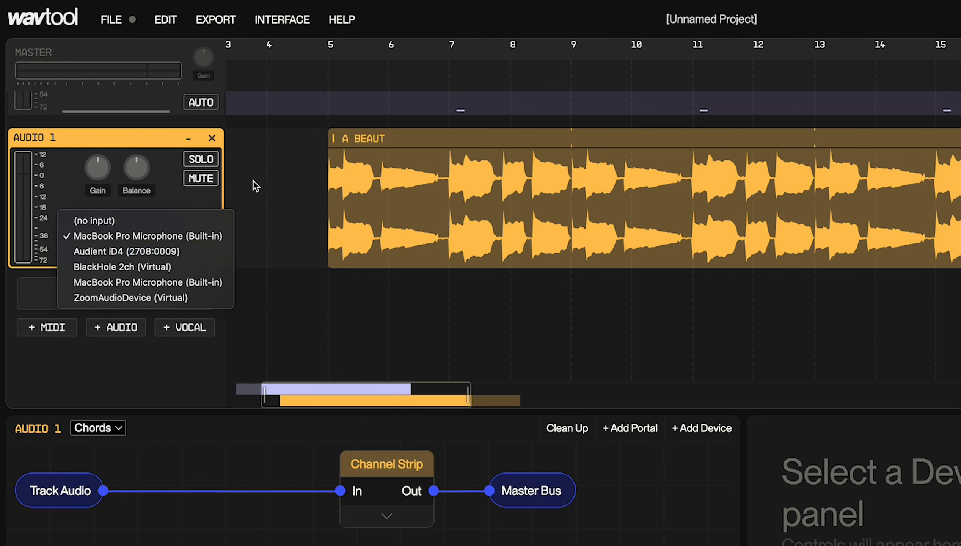
left_click(147, 236)
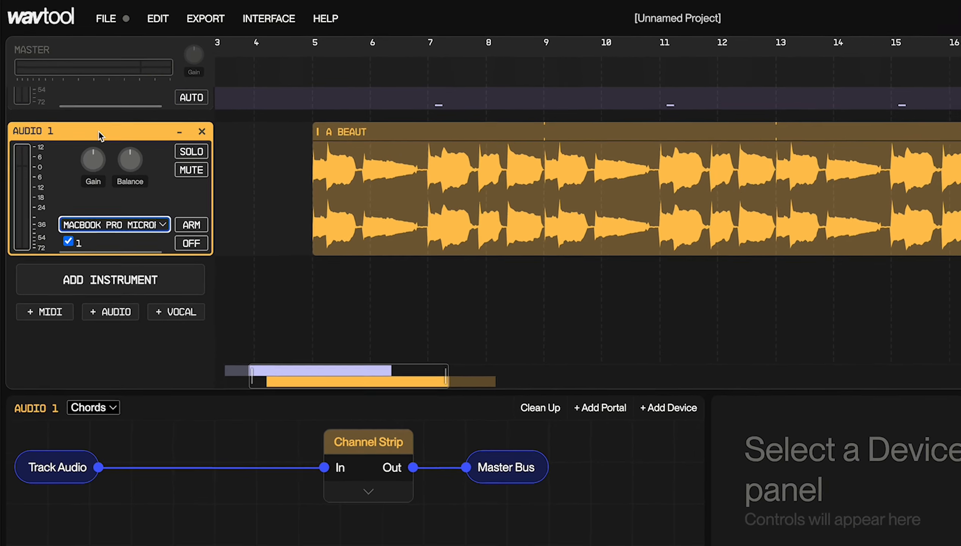